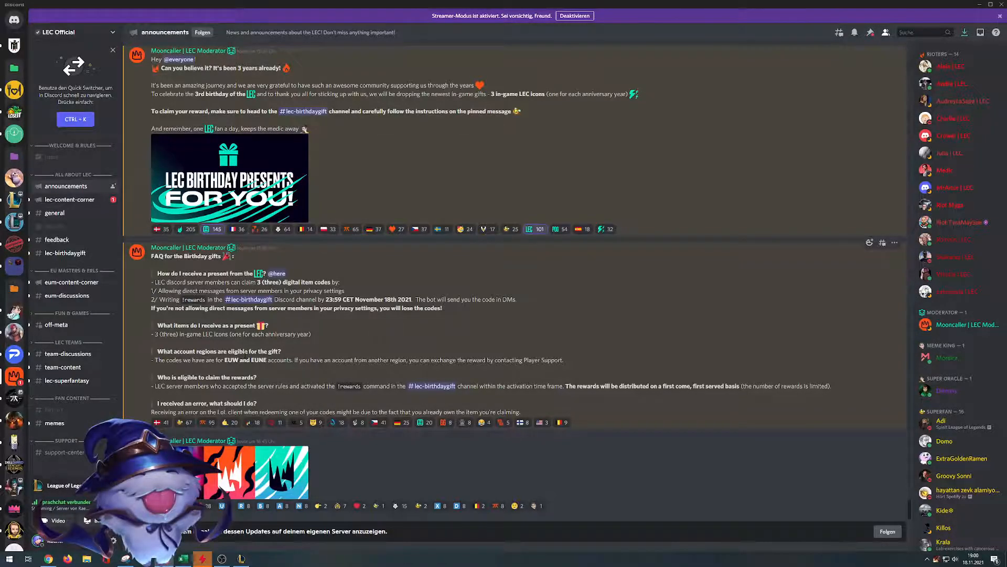
mouse_move(303, 377)
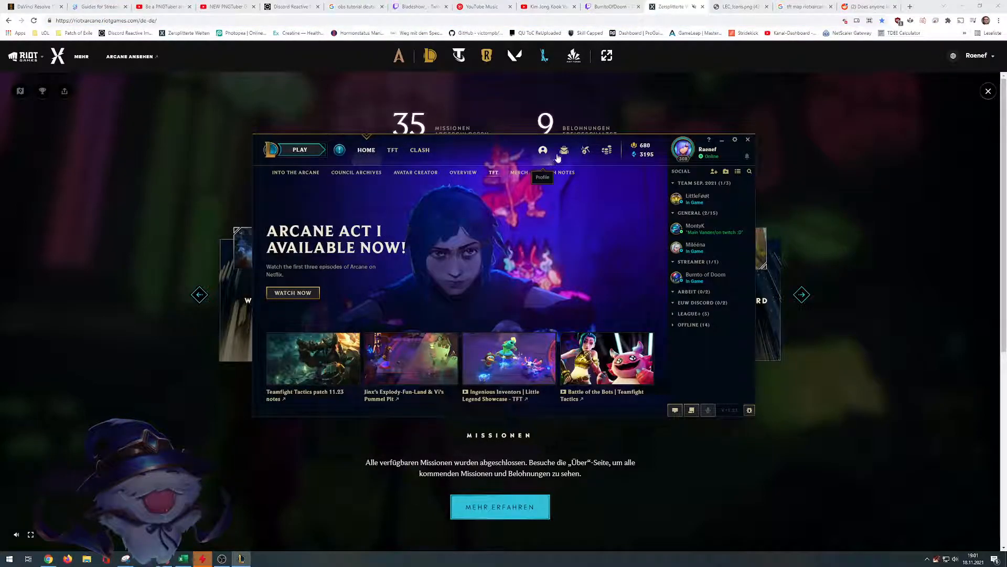
Show the 28 owned wards including the 2021 Arcane Ward, then minimize the client.
left_click(542, 150)
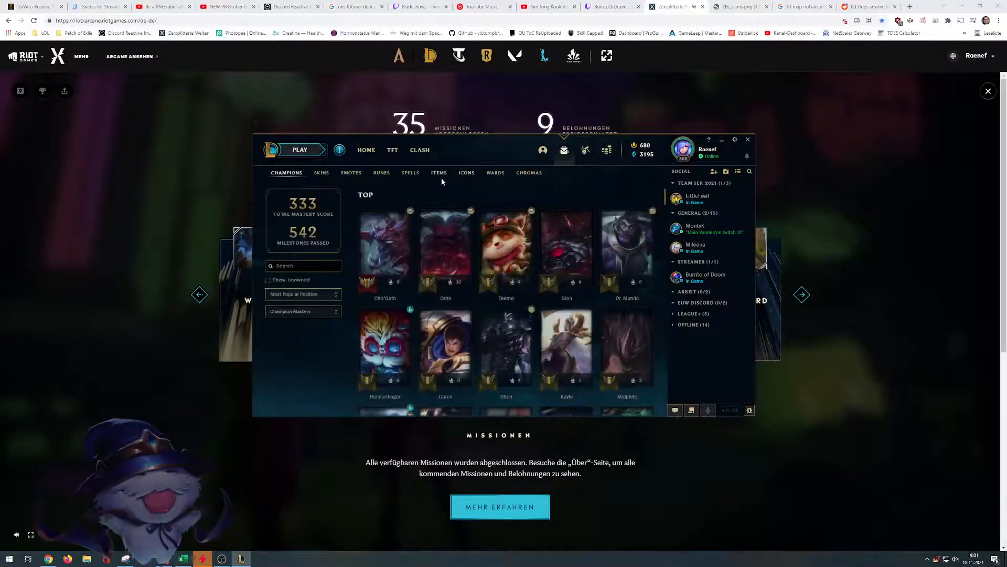
left_click(496, 172)
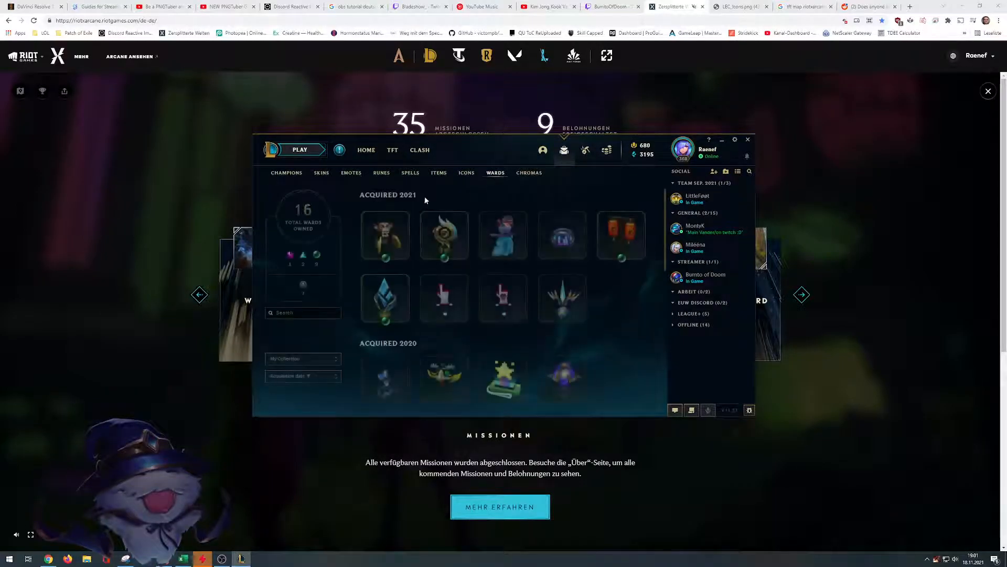
mouse_move(386, 237)
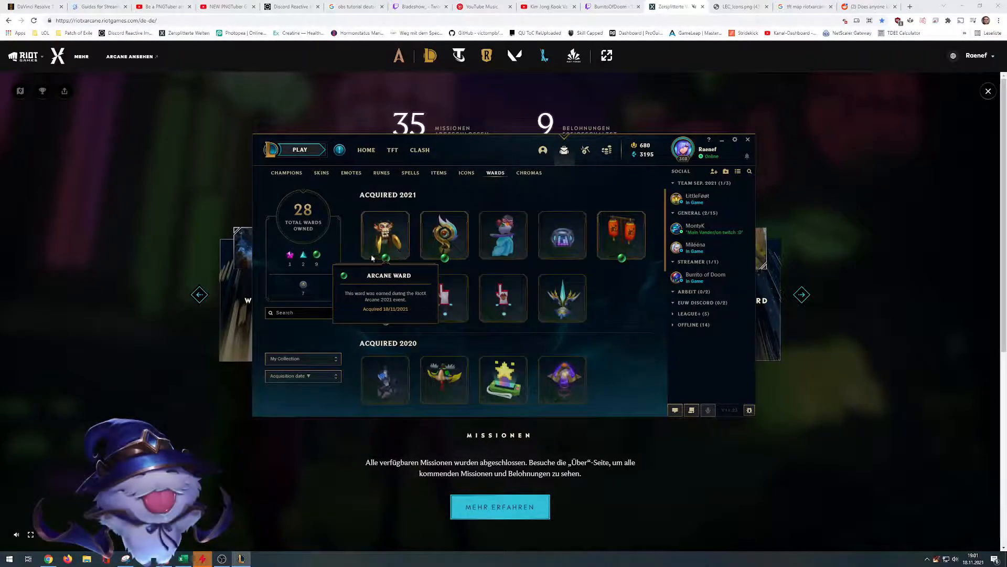
mouse_move(399, 253)
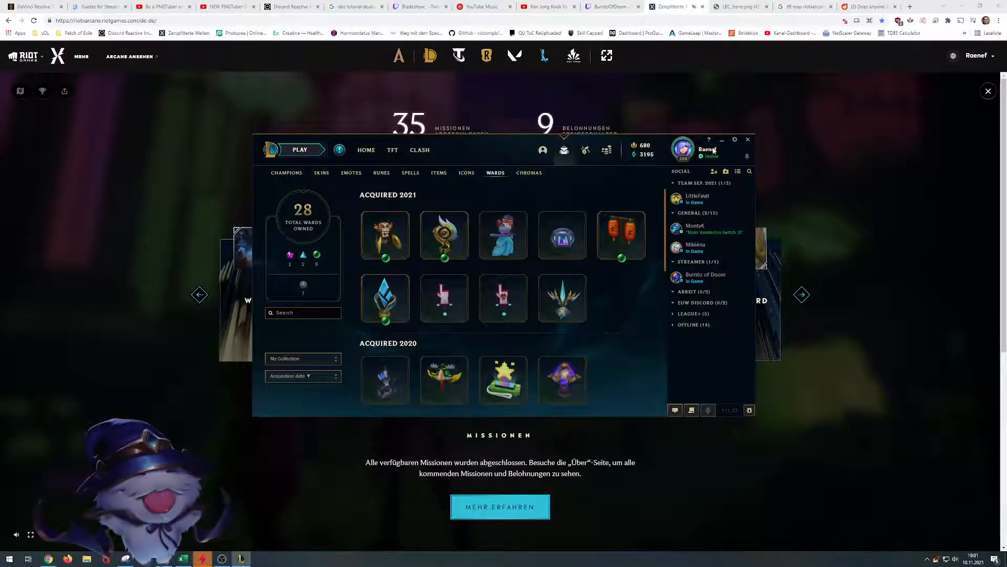
left_click(747, 139)
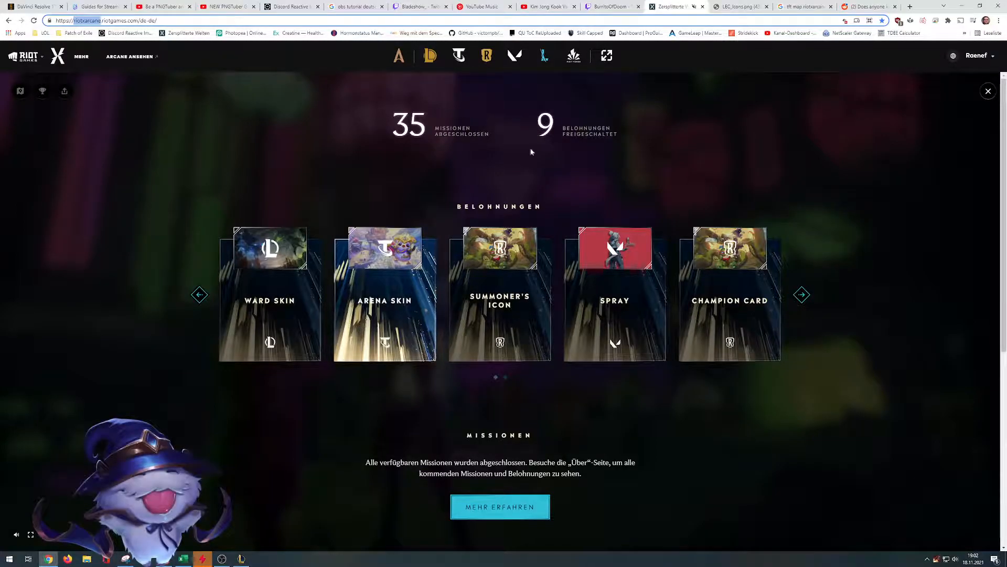
left_click(867, 7)
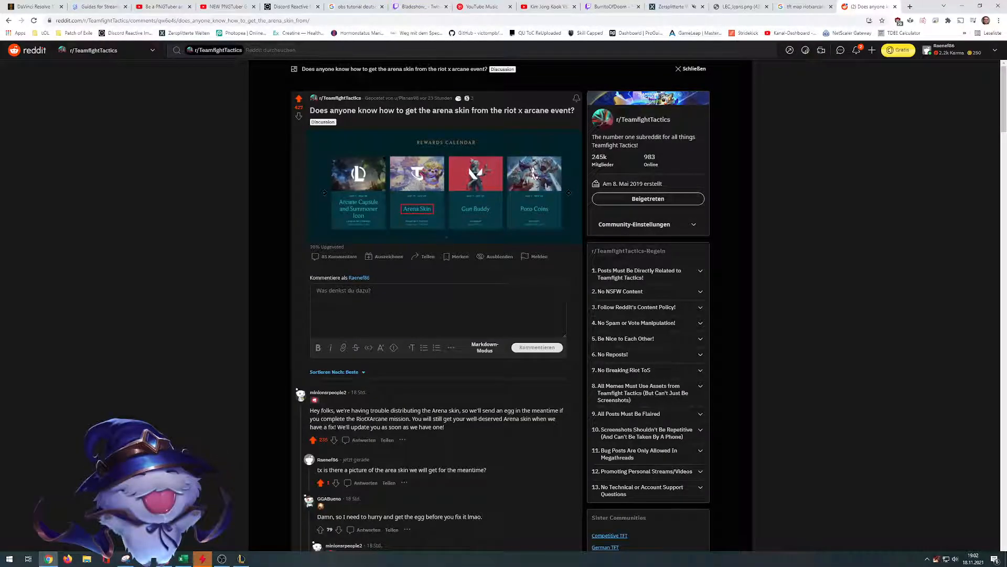
Switch to the r/TeamfightTactics thread about getting the Arcane arena skin.
left_click(669, 6)
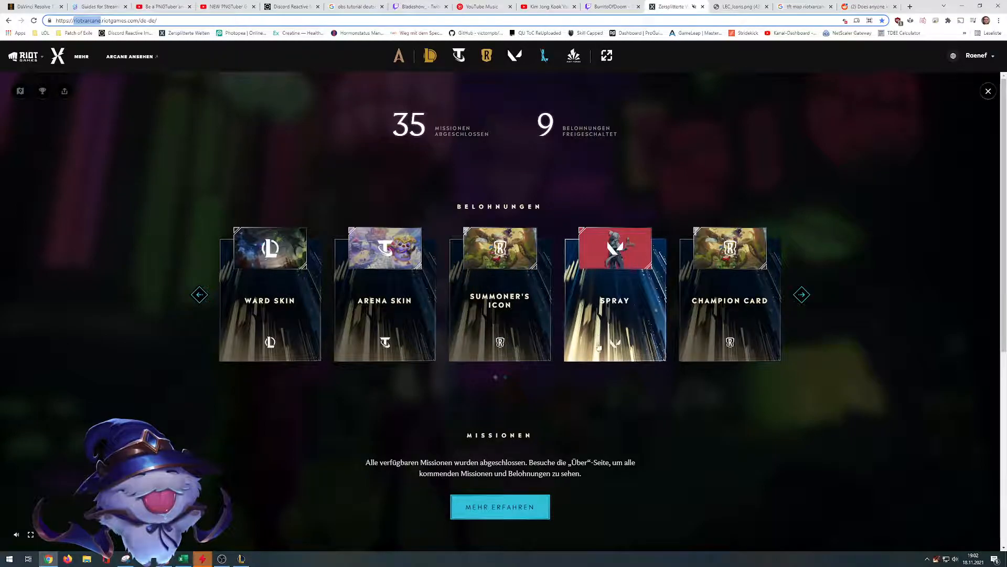
mouse_move(734, 293)
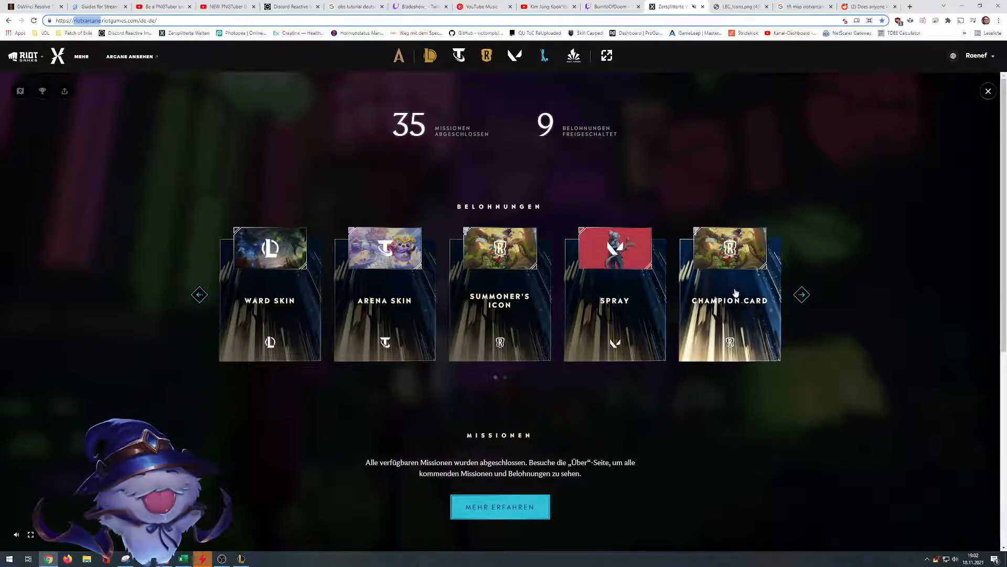
Page through the event rewards carousel and scroll to Abgeschlossene Missionen.
left_click(801, 294)
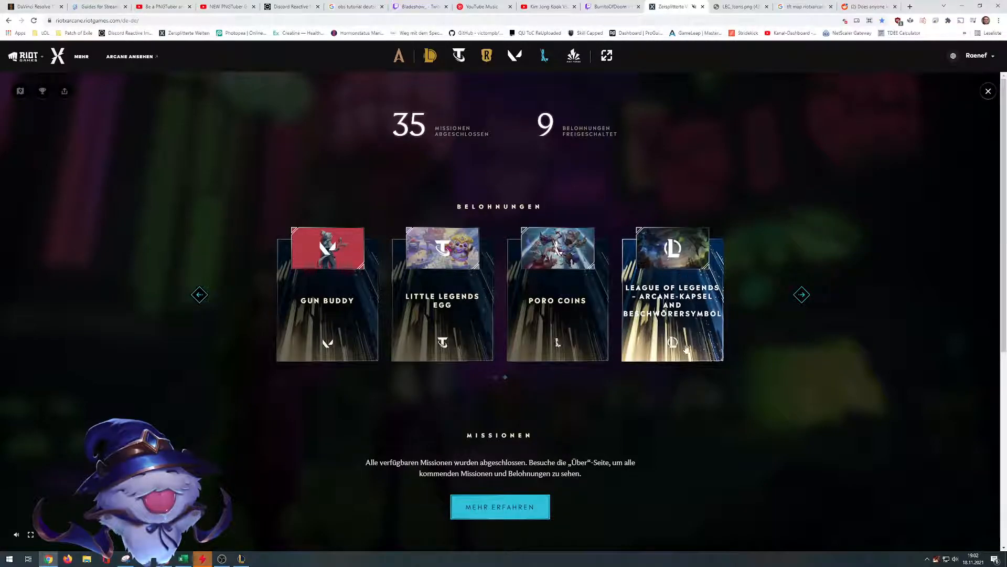
left_click(801, 295)
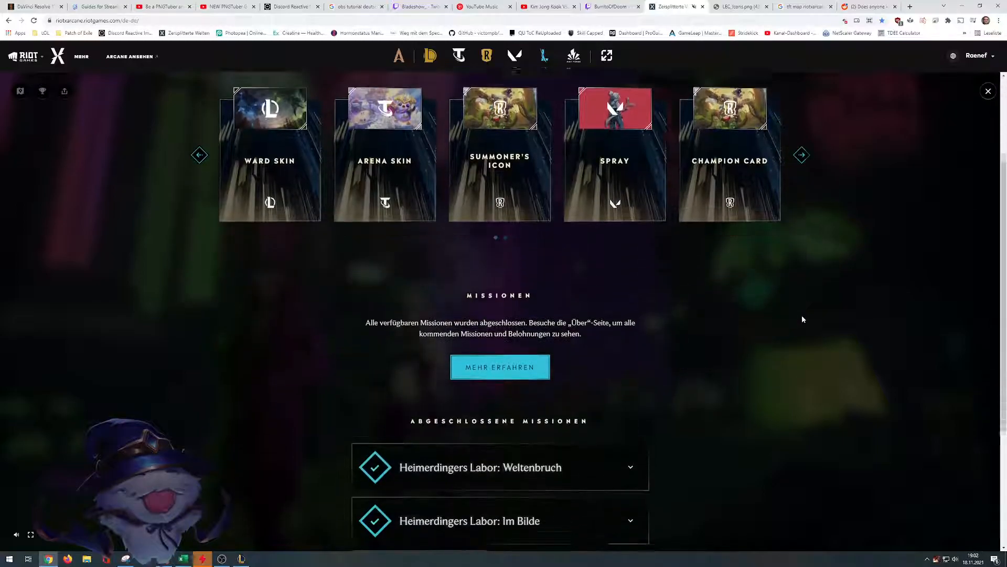
scroll("down", 3)
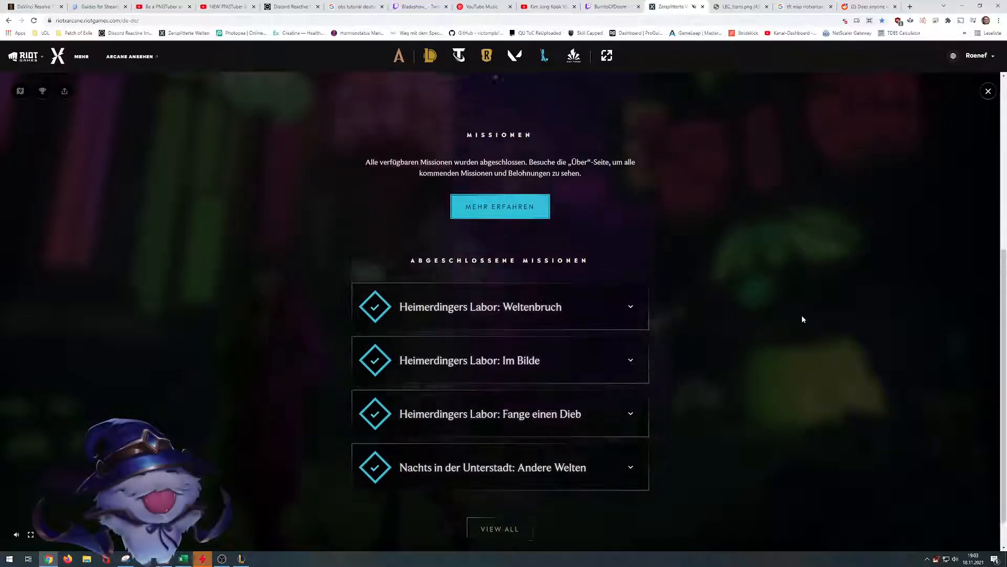